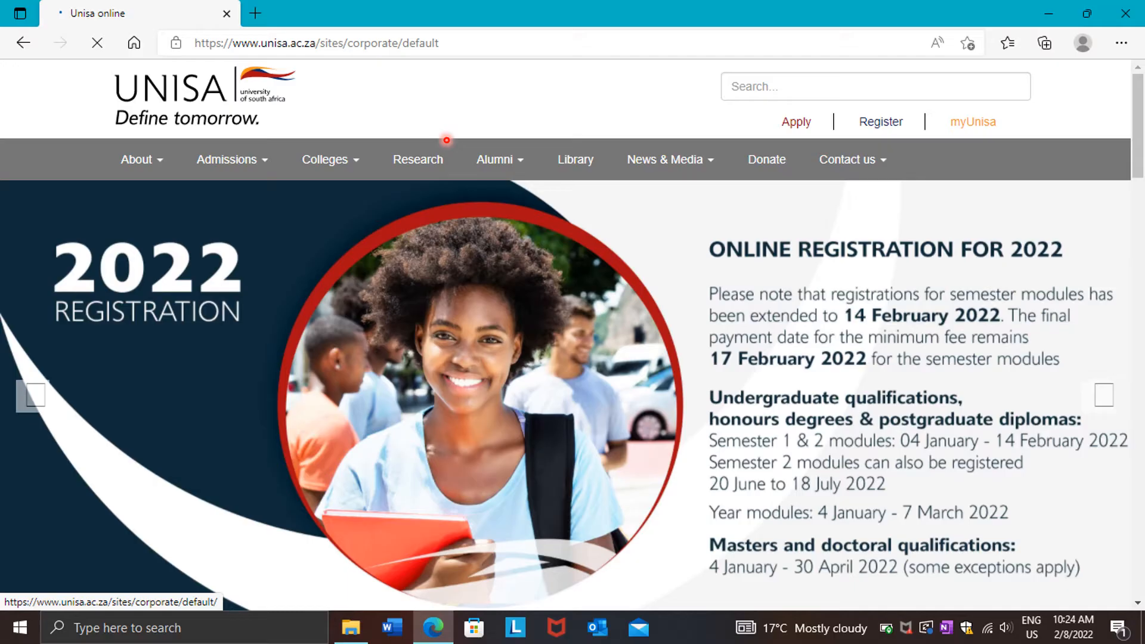
pyautogui.moveTo(612, 117)
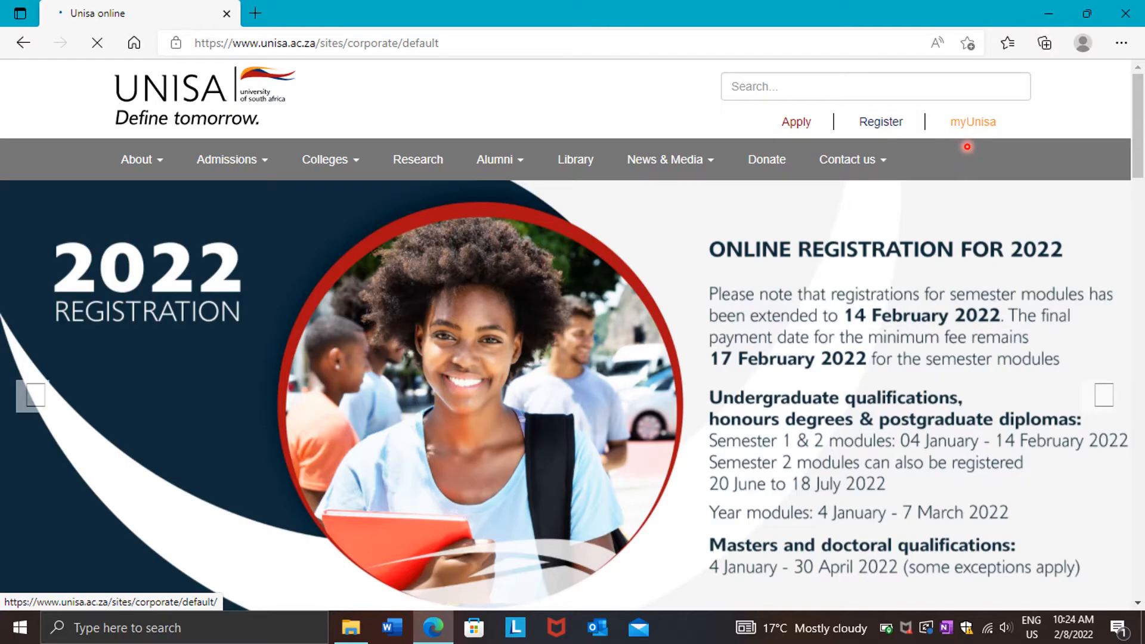
# Step: Follow the myUnisa header link on the Unisa homepage to its login page in a new tab
pyautogui.click(972, 122)
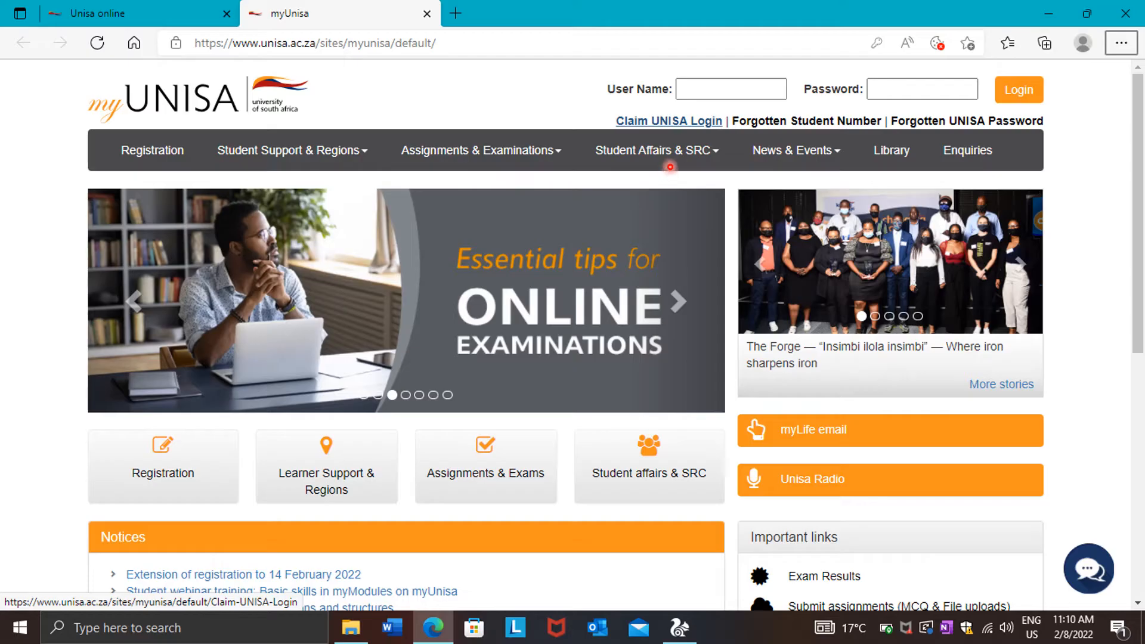
pyautogui.moveTo(660, 149)
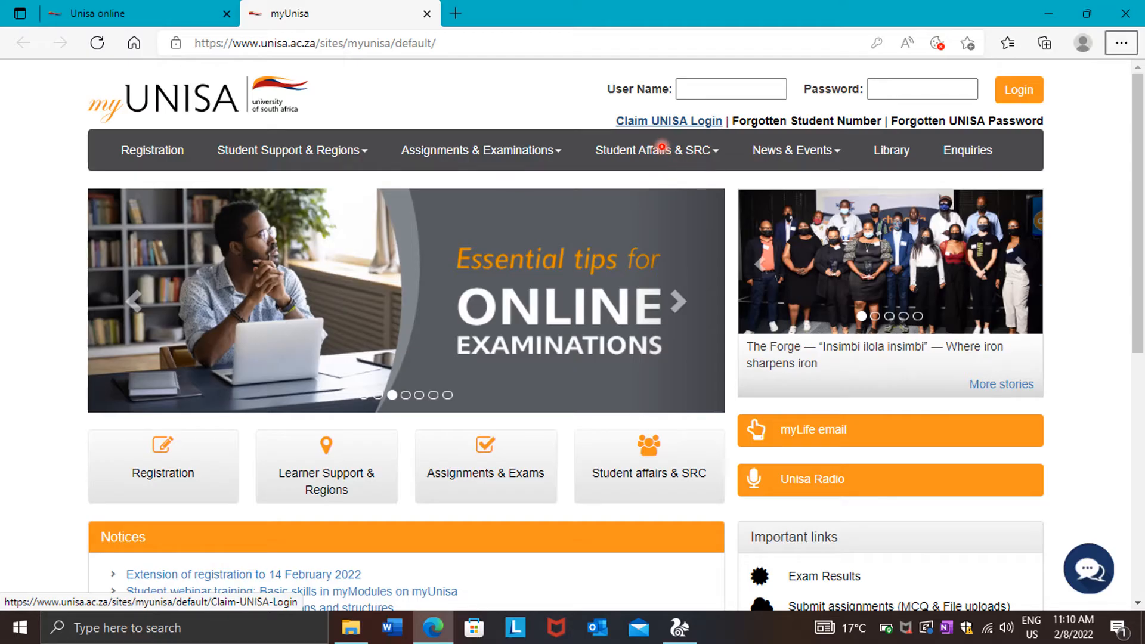
# Step: Start the Claim UNISA Login application at step 1 of 4 asking for the student number
pyautogui.click(669, 120)
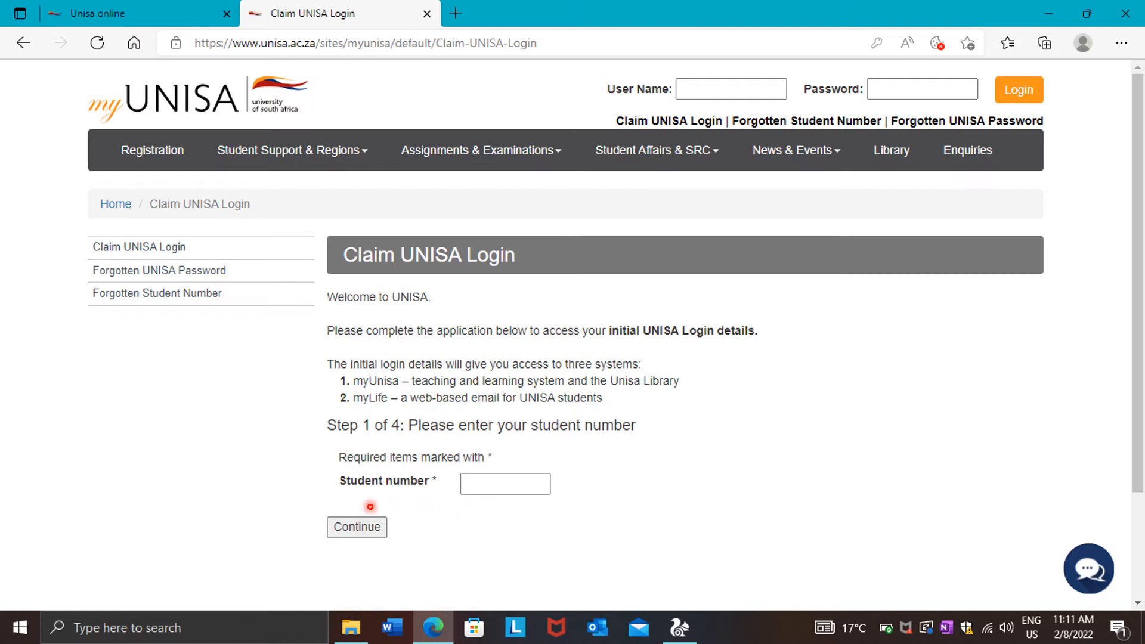
pyautogui.moveTo(491, 503)
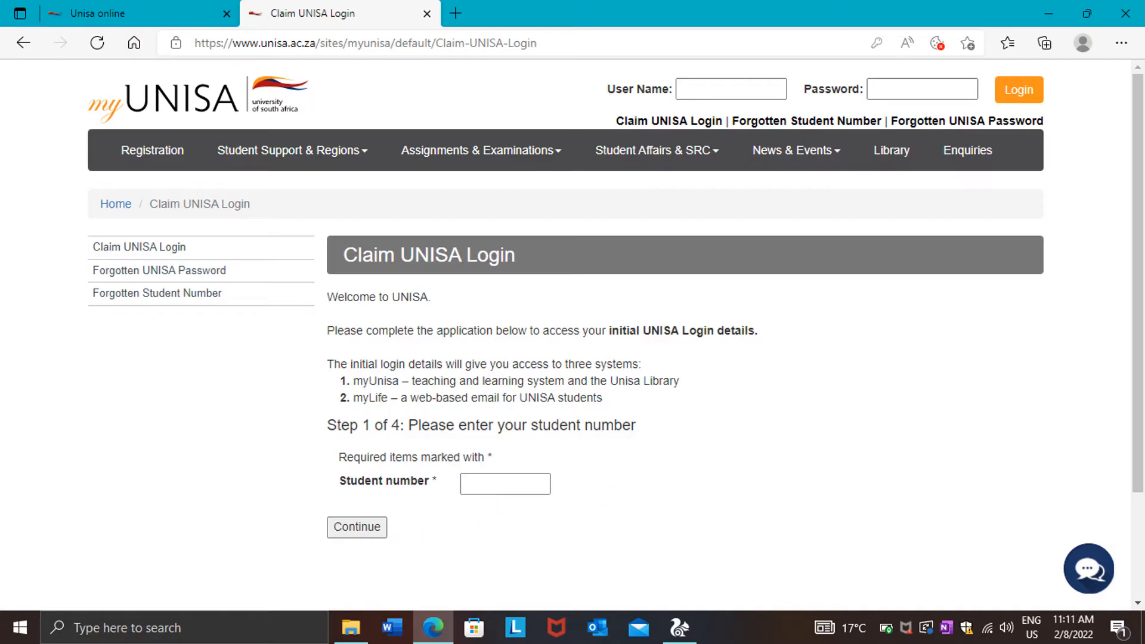
# Step: Submit the student number to reach step 2 of 4, the personal information form
pyautogui.click(357, 528)
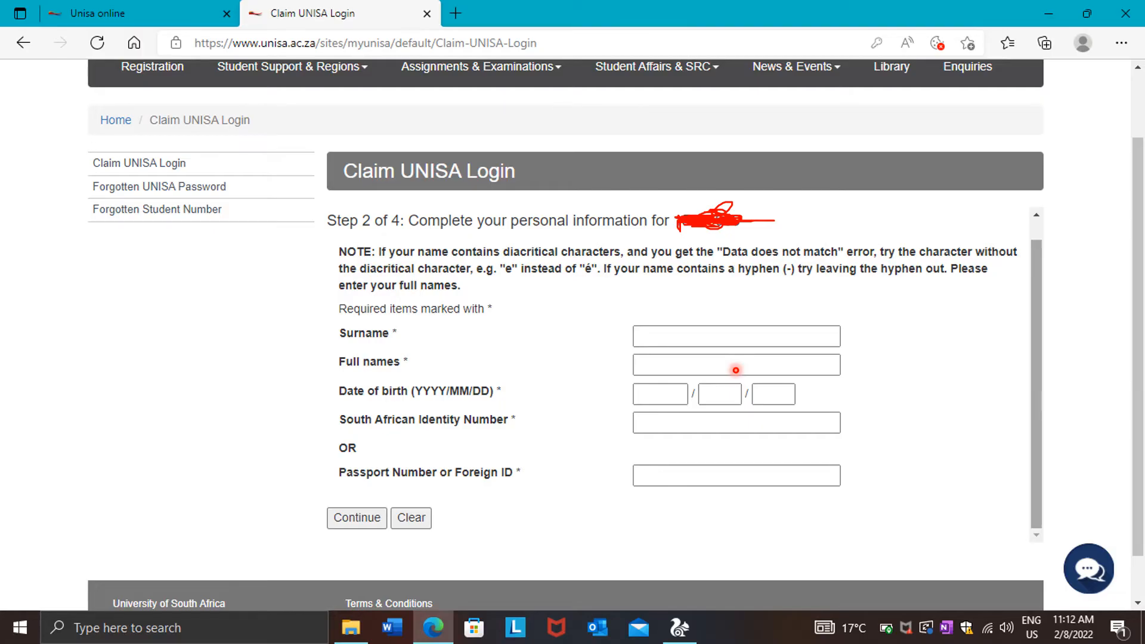
pyautogui.moveTo(718, 395)
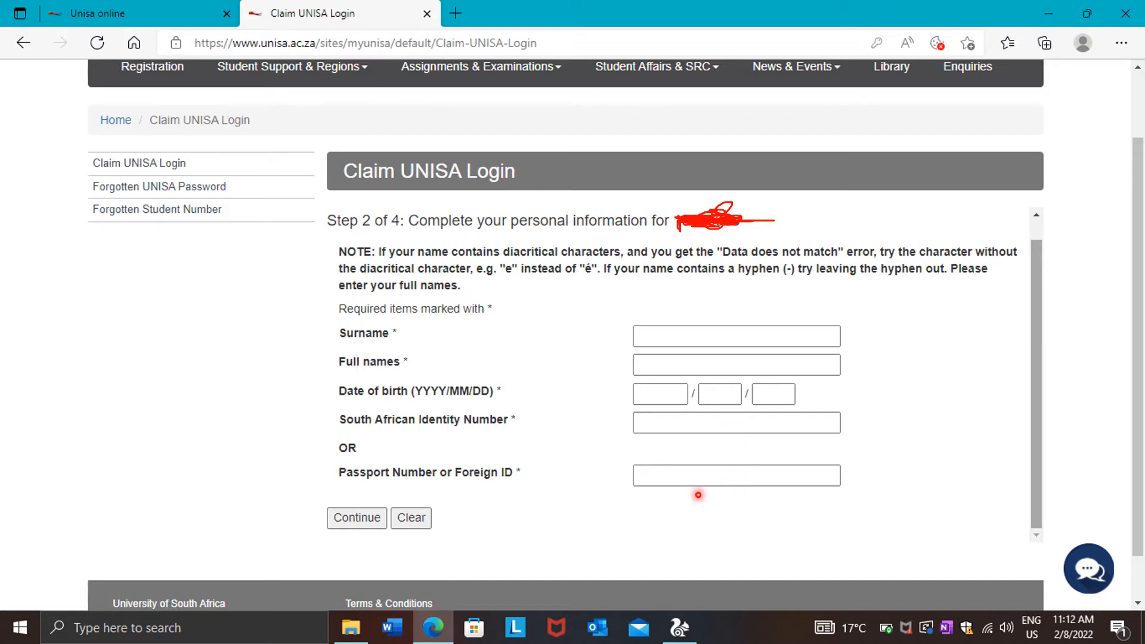
pyautogui.moveTo(489, 503)
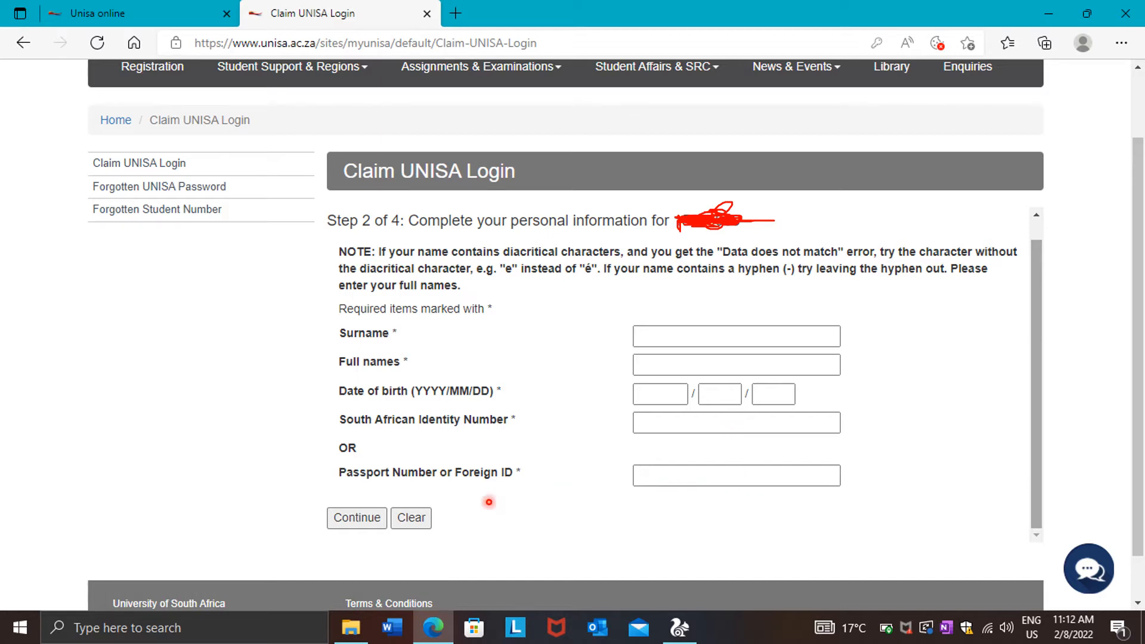
pyautogui.moveTo(1118, 376)
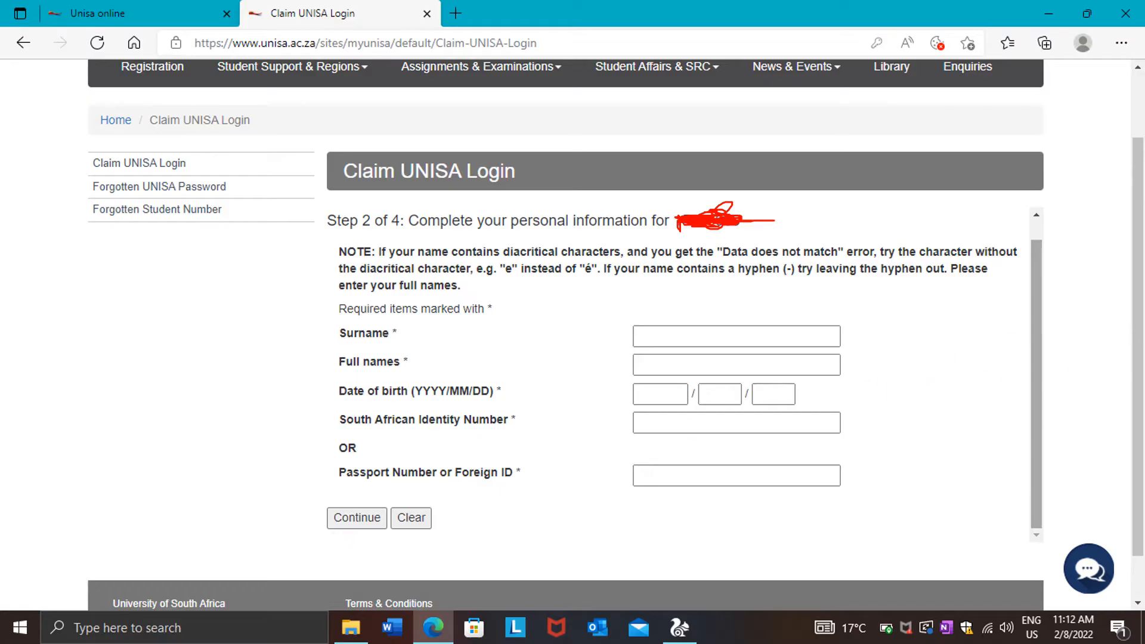
# Step: Submit the personal details to reach the guidelines page with acknowledgement checkboxes
pyautogui.click(356, 518)
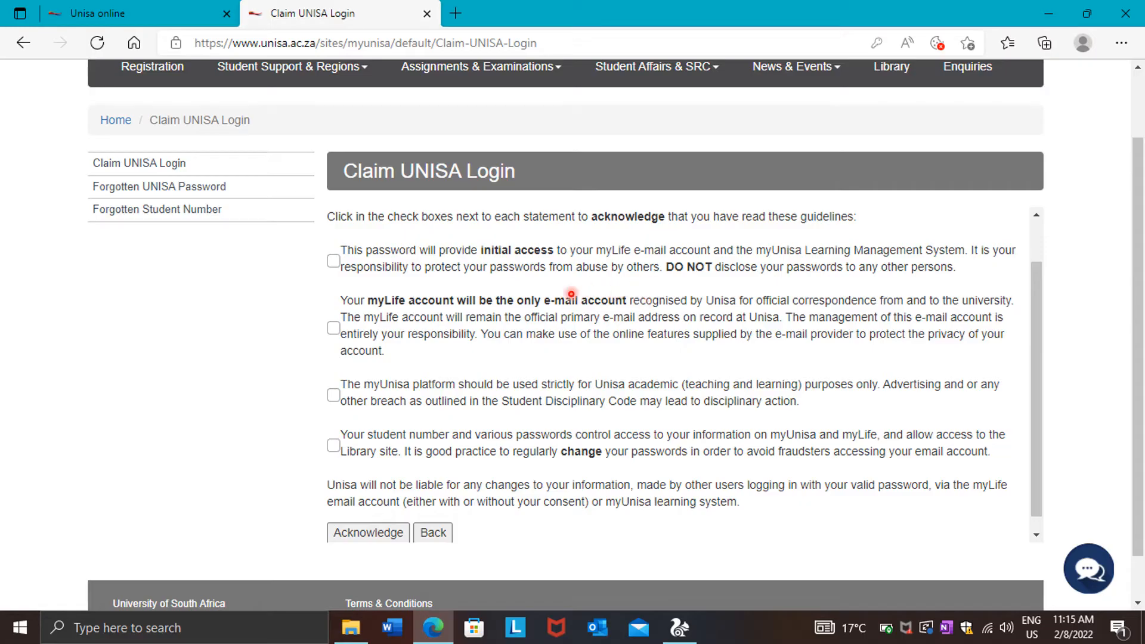
pyautogui.moveTo(581, 402)
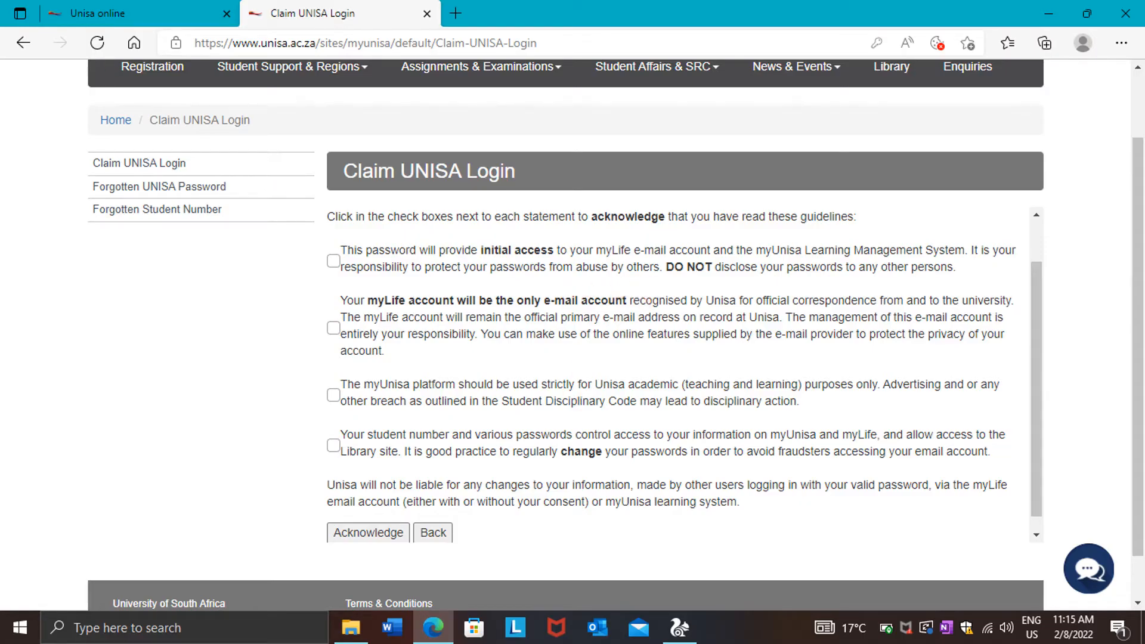
# Step: Acknowledge the guidelines to get the 'almost done' page with the initial UNISA password
pyautogui.click(369, 532)
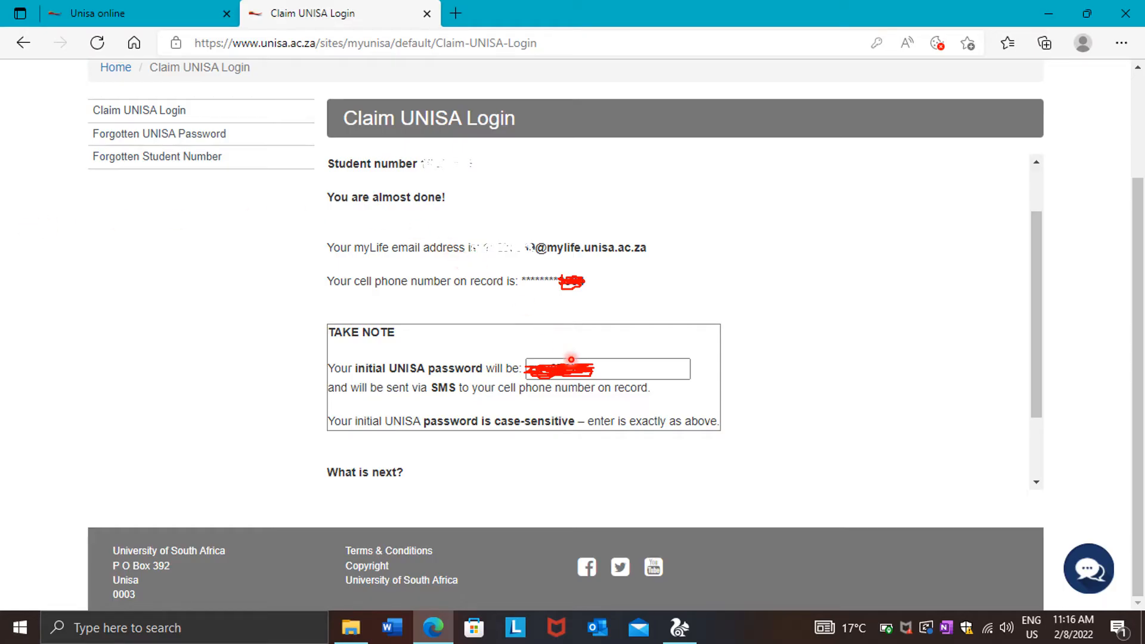
pyautogui.moveTo(642, 382)
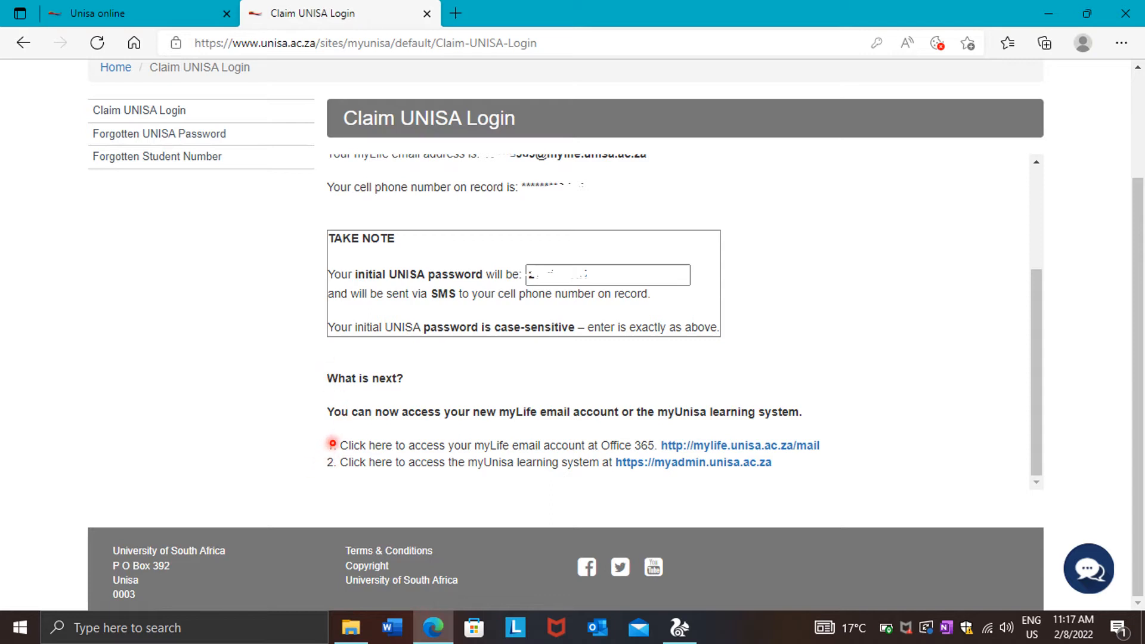
pyautogui.moveTo(497, 442)
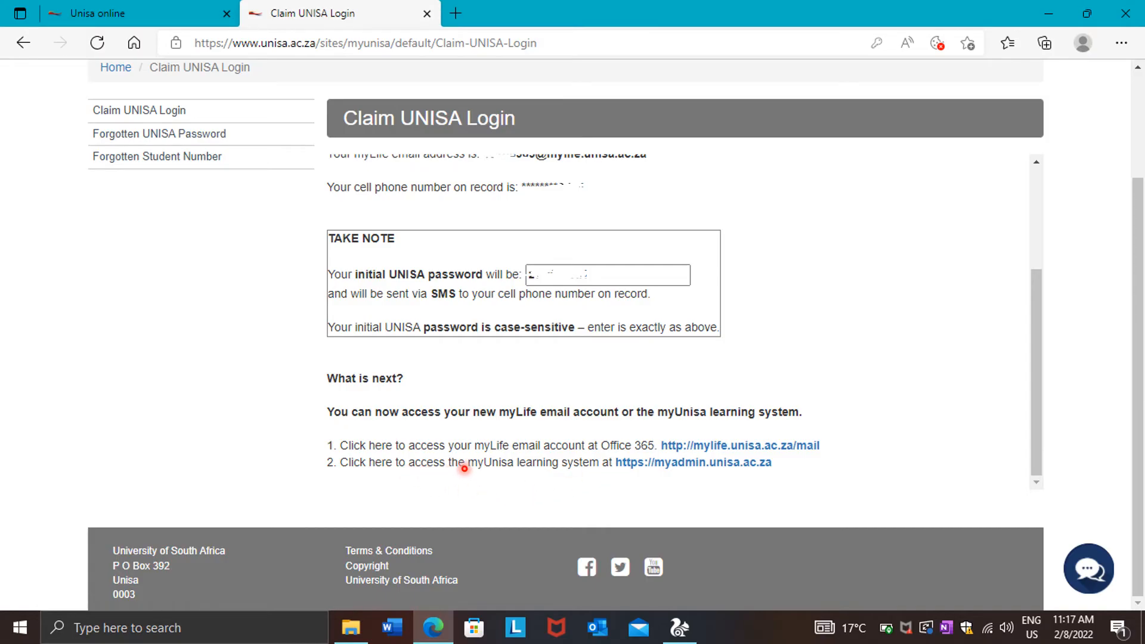
pyautogui.moveTo(535, 467)
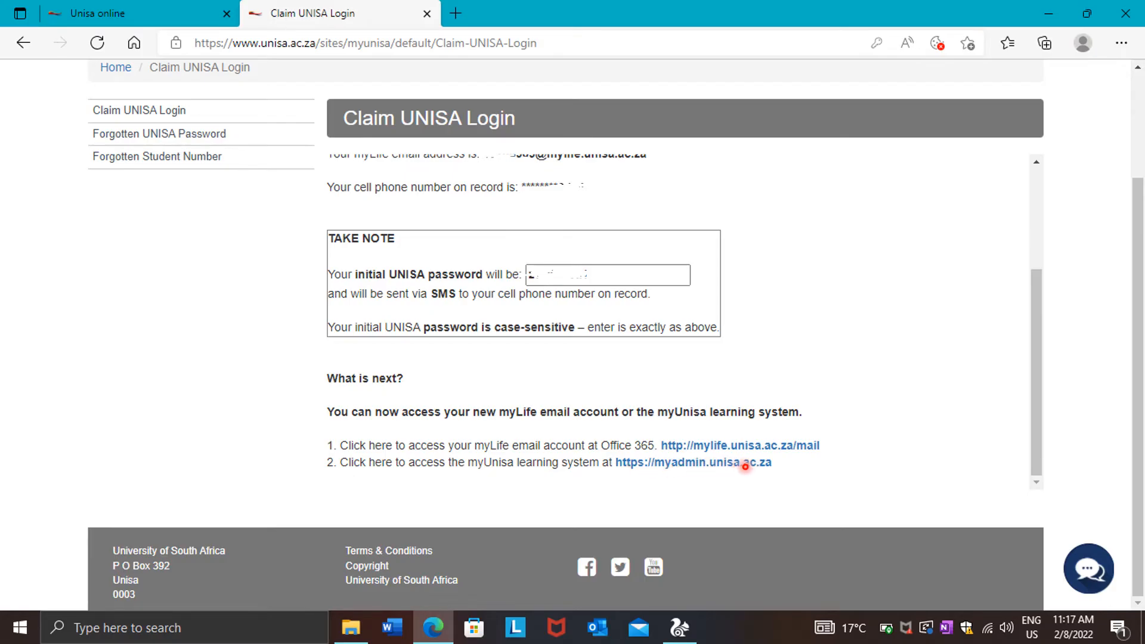
pyautogui.moveTo(778, 464)
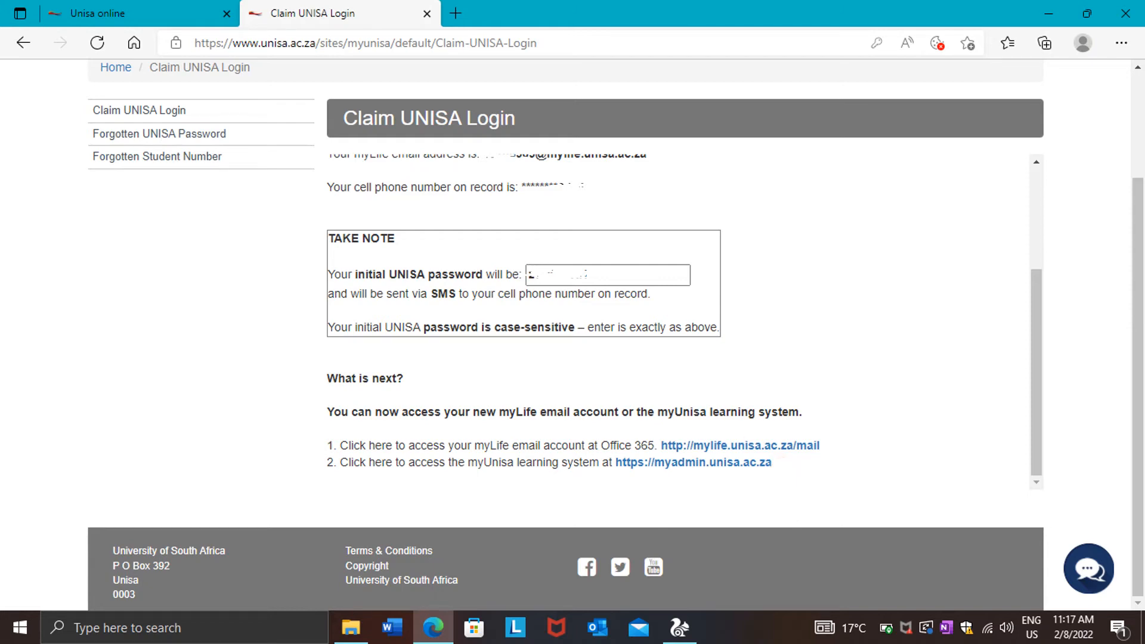
# Step: Follow the mylife.unisa.ac.za/mail link, landing on Bing results for the myLife mail address
pyautogui.click(739, 445)
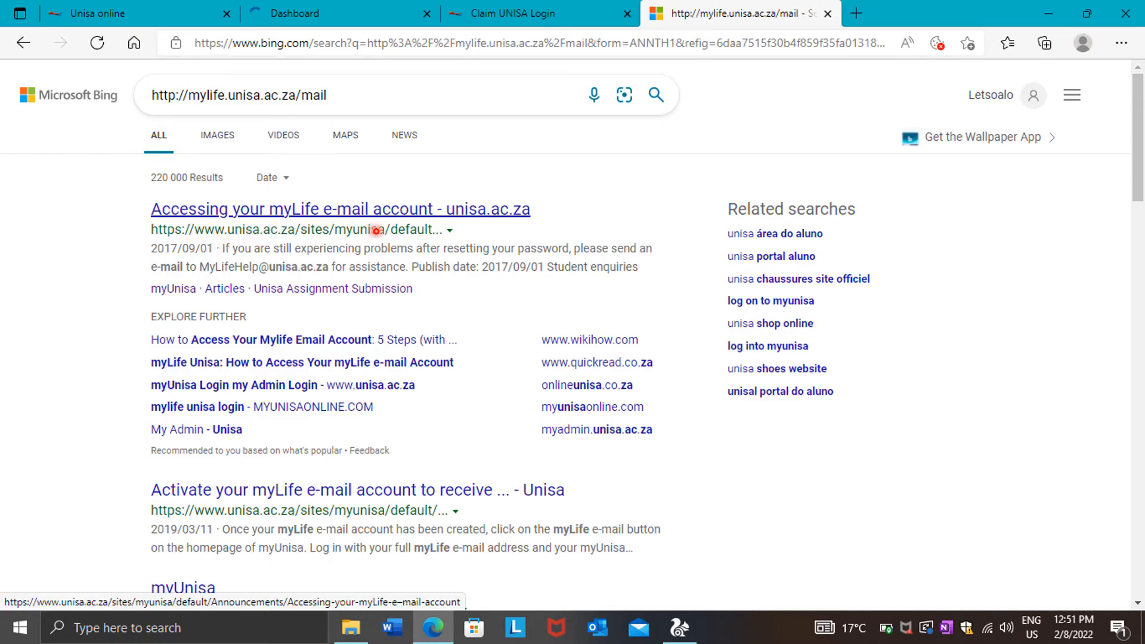
pyautogui.moveTo(470, 237)
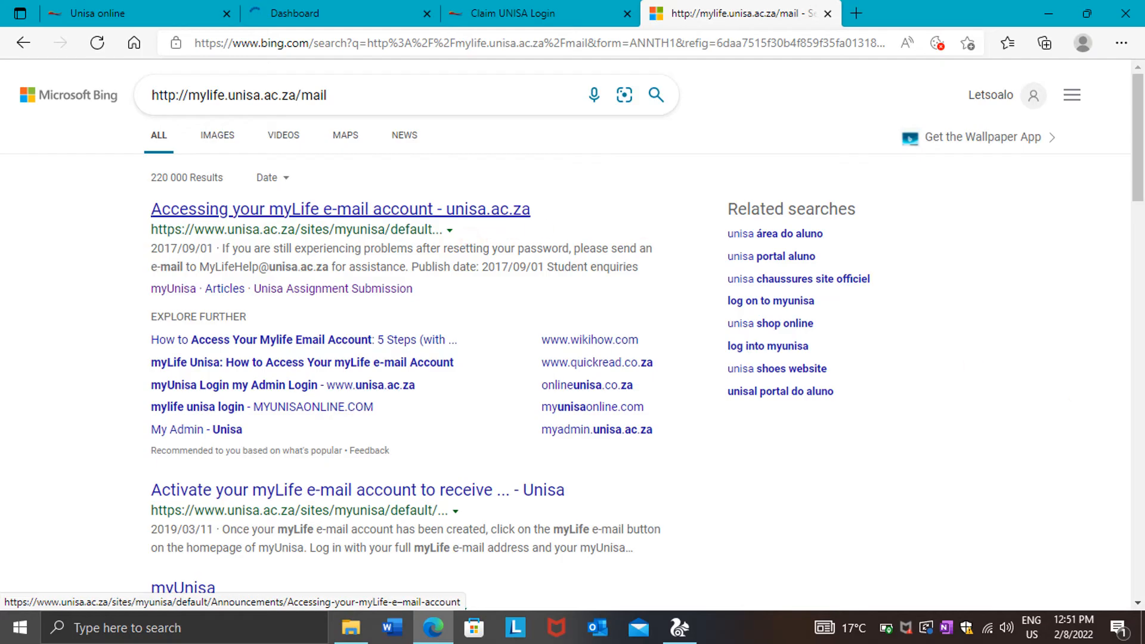
# Step: View the Unisa article 'Accessing your myLife e-mail account' from the first Bing result
pyautogui.click(340, 209)
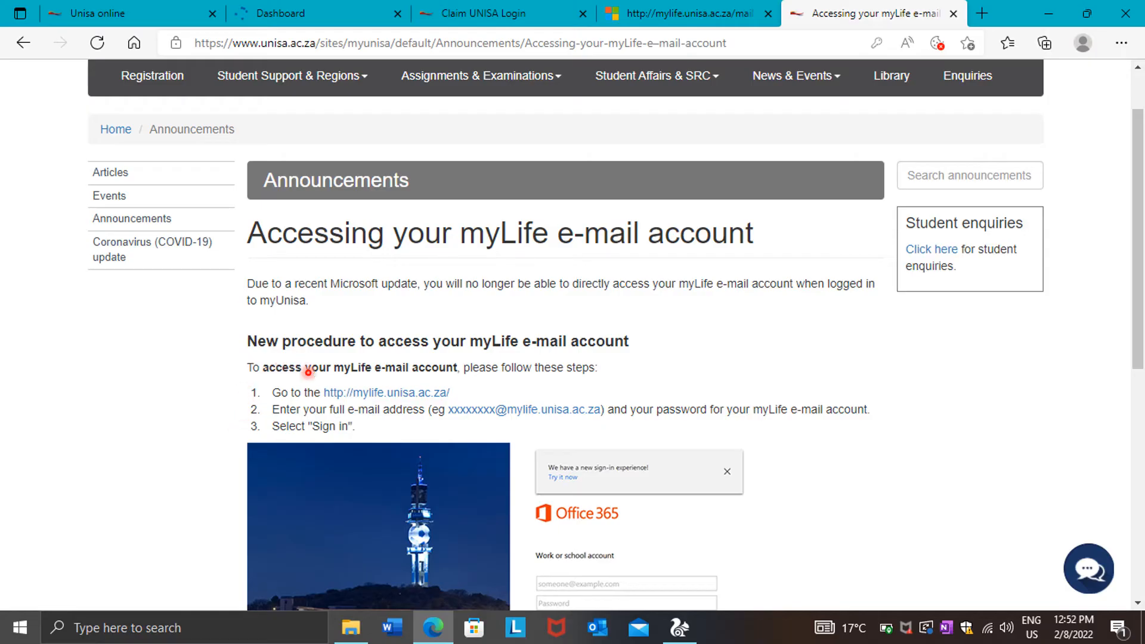
pyautogui.moveTo(373, 409)
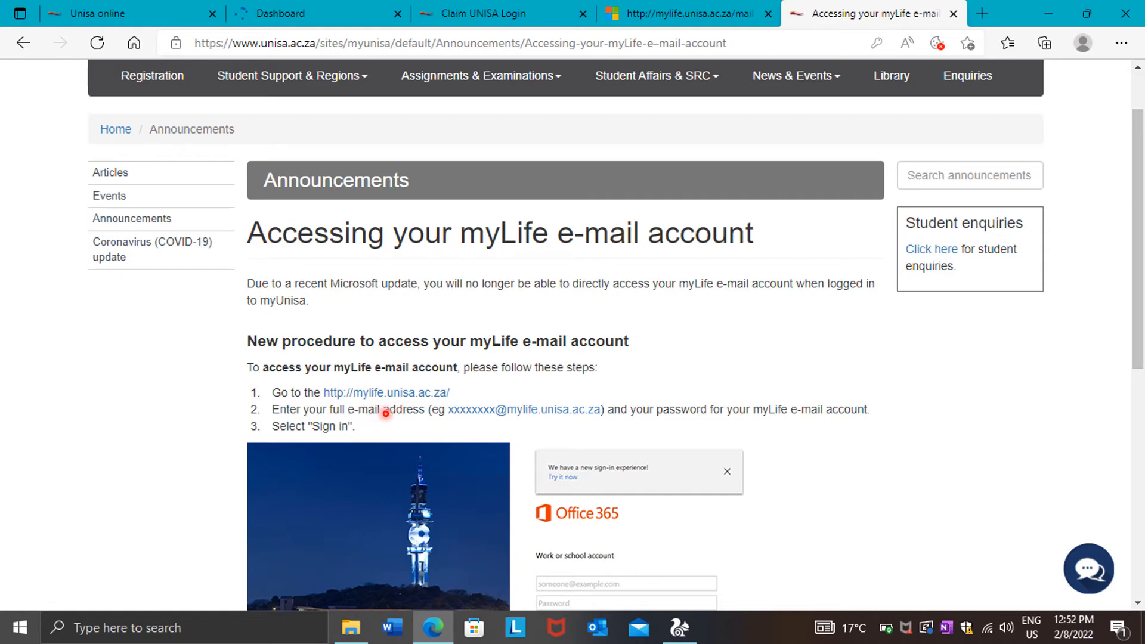
pyautogui.moveTo(1069, 425)
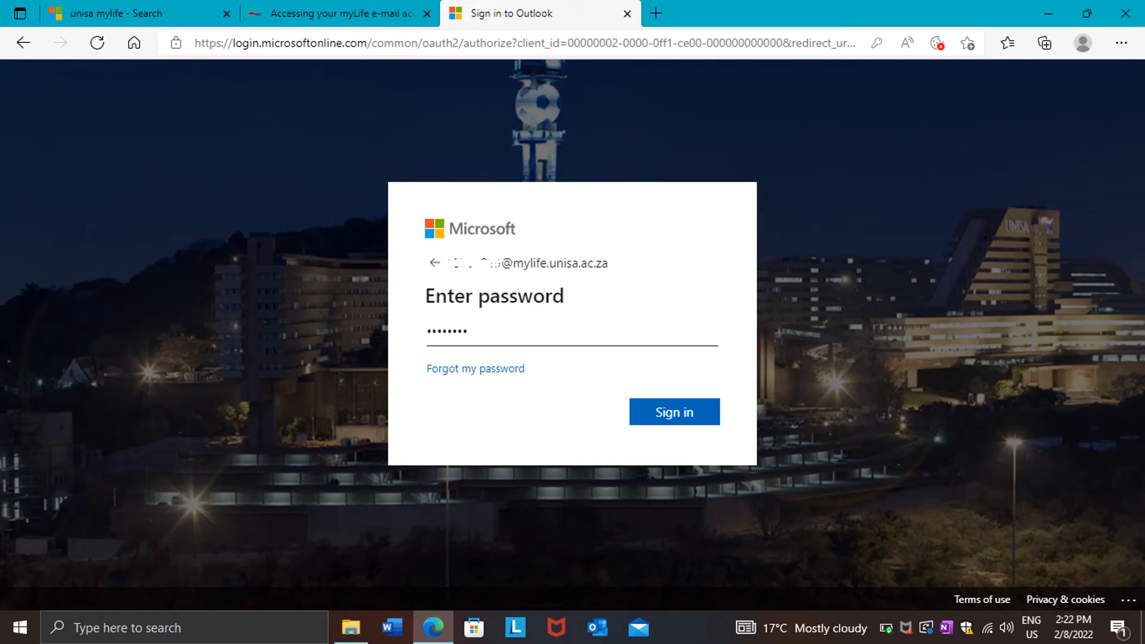
# Step: Submit the myLife e-mail address and then the password on the Microsoft sign-in
pyautogui.click(672, 411)
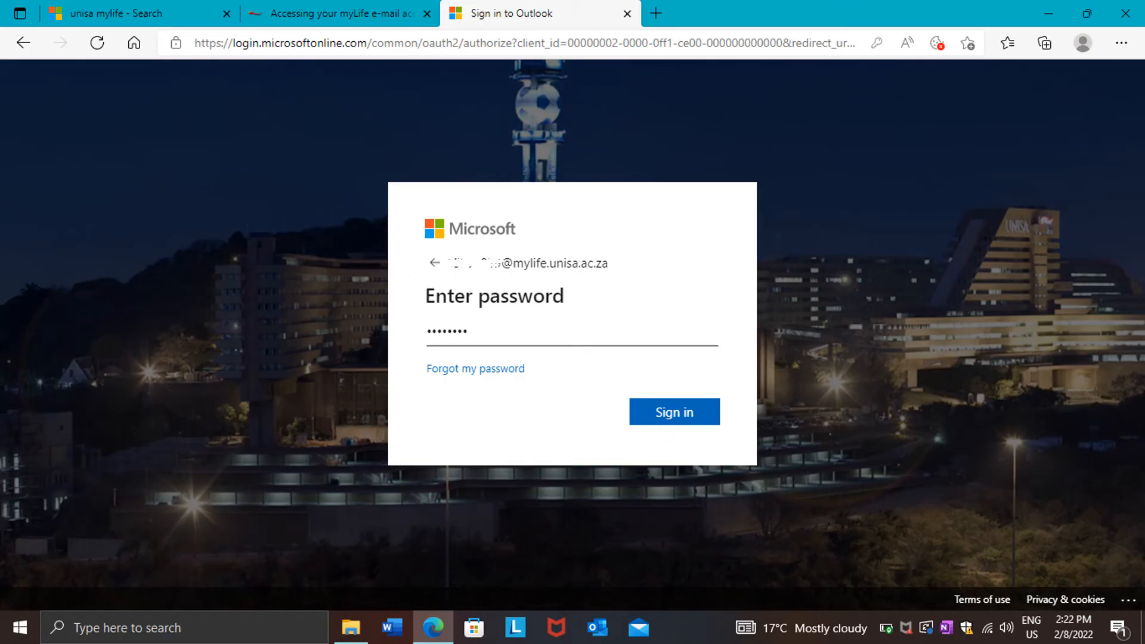
pyautogui.click(673, 411)
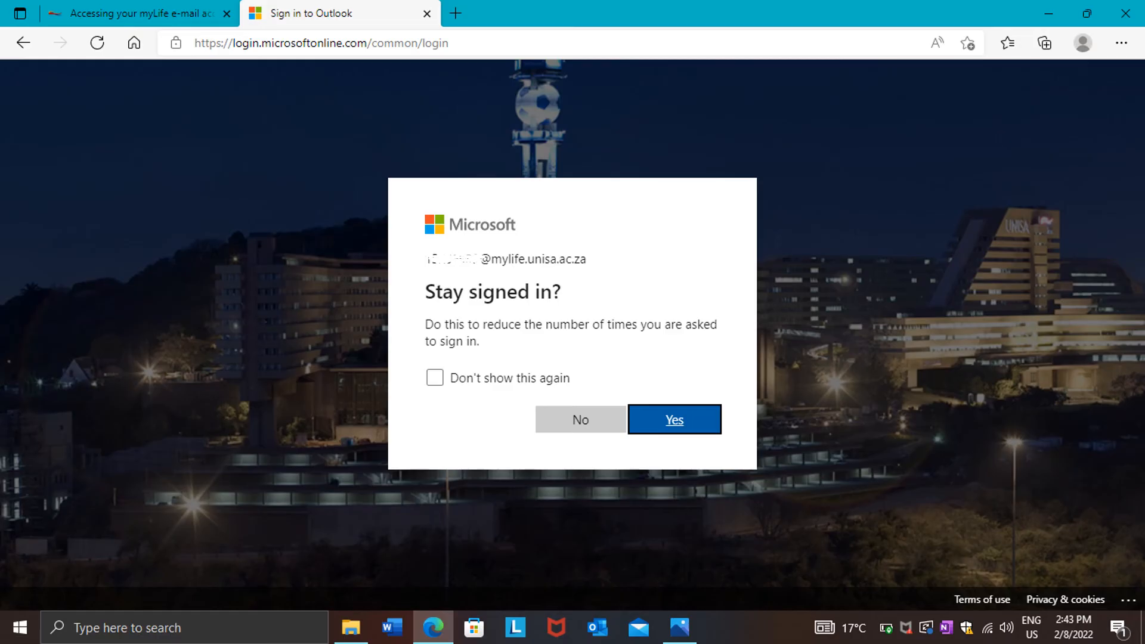
# Step: Agree to stay signed in, landing in the empty Outlook inbox of the myLife account
pyautogui.click(673, 419)
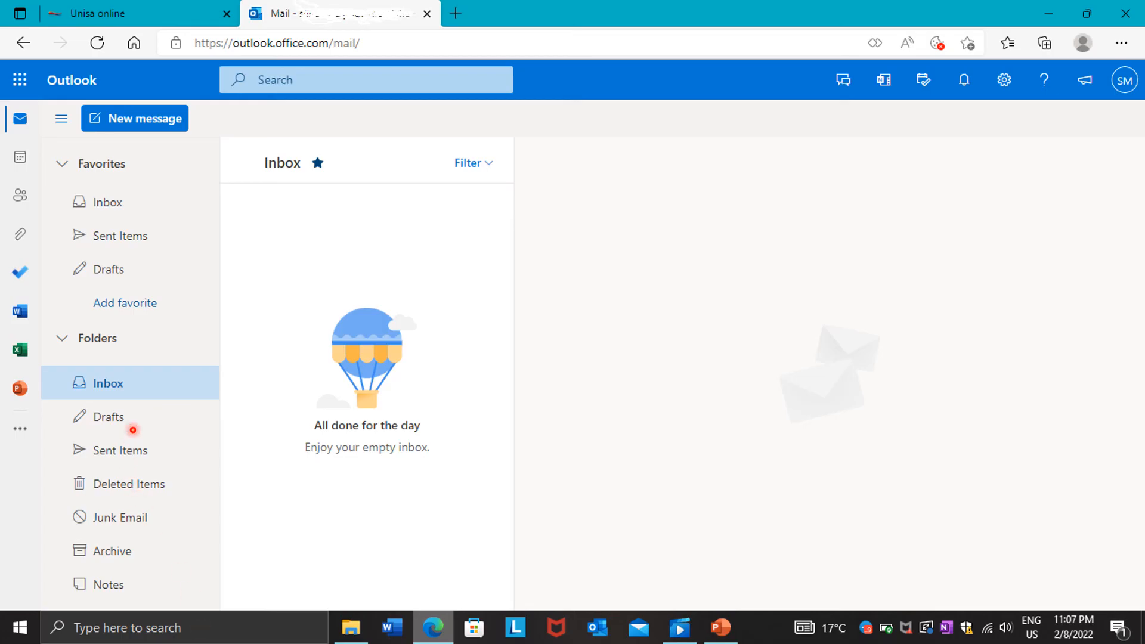
pyautogui.moveTo(155, 401)
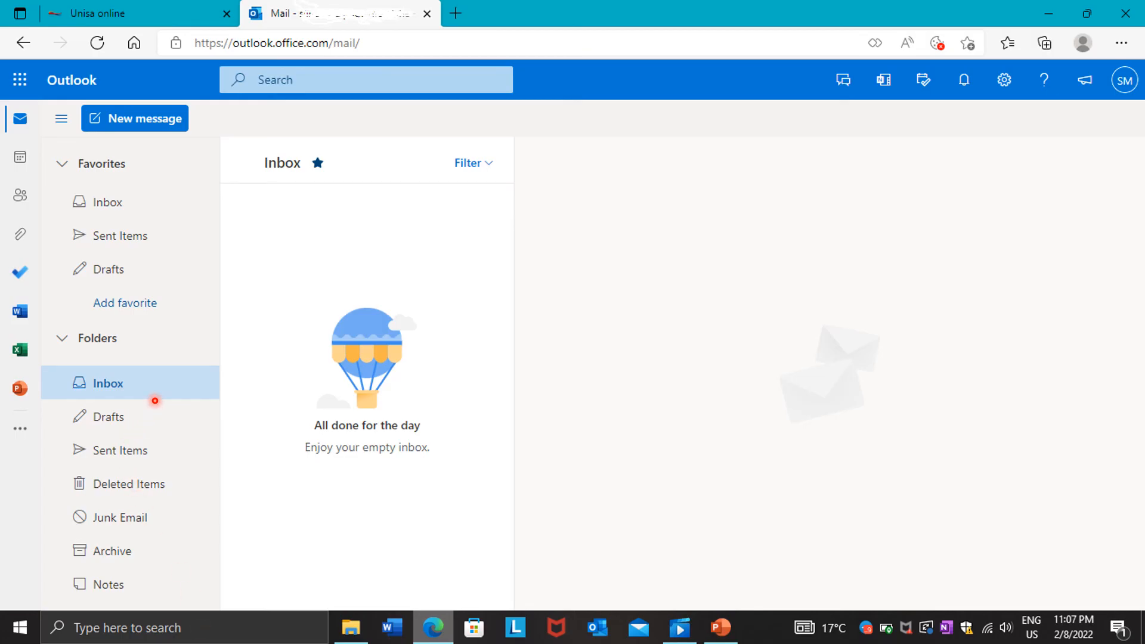